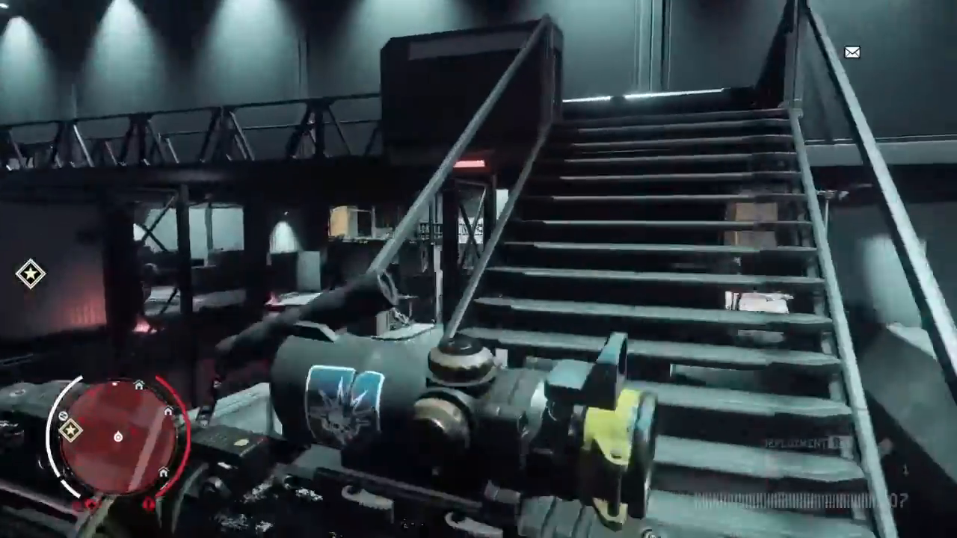
mouse_move(478, 269)
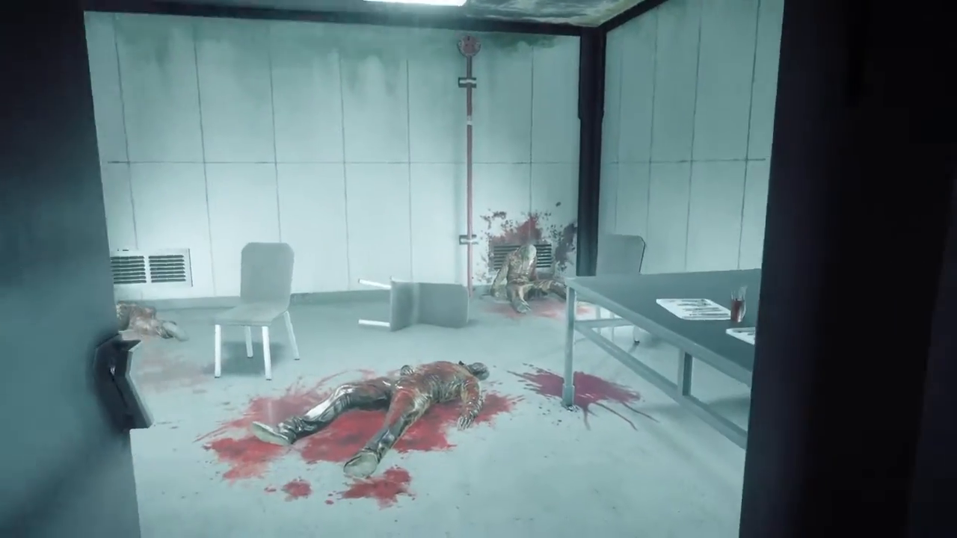
mouse_move(478, 270)
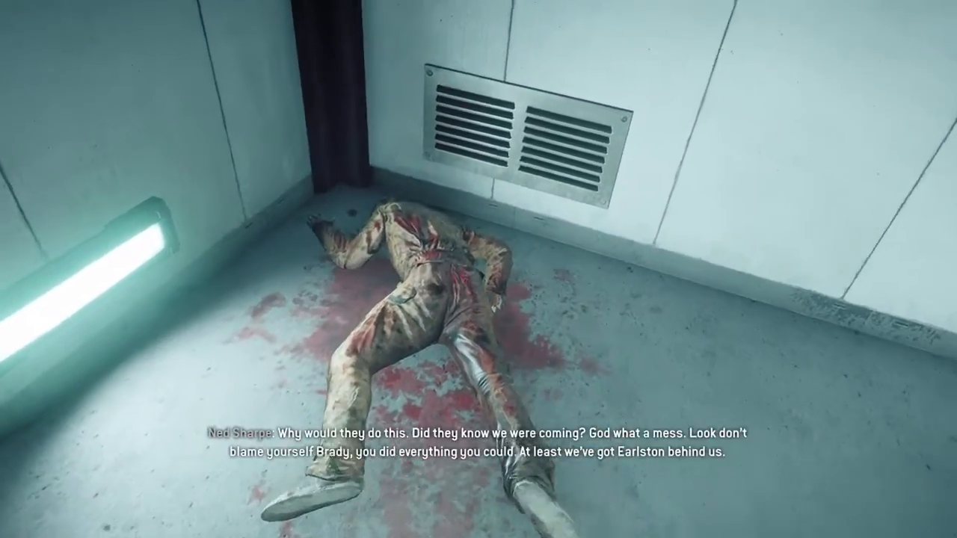
mouse_move(478, 269)
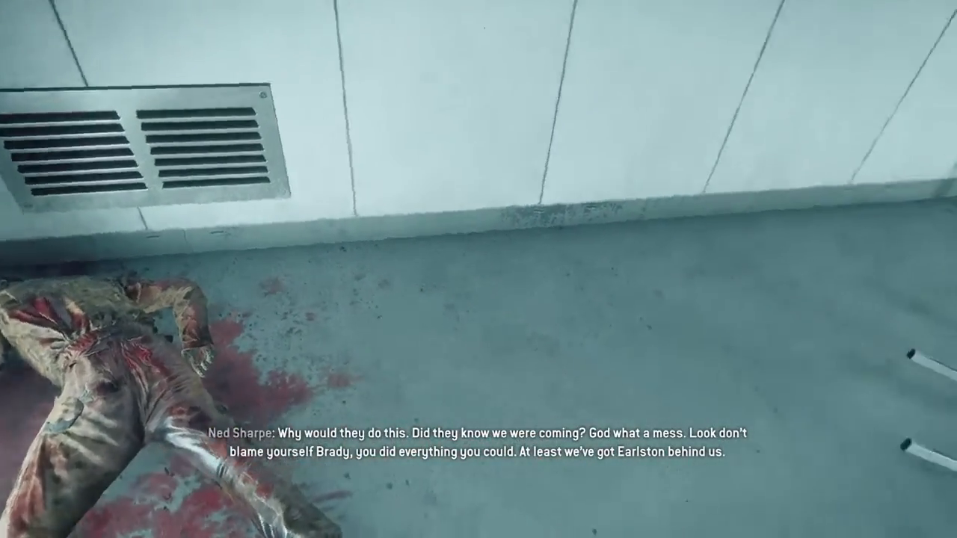
mouse_move(479, 269)
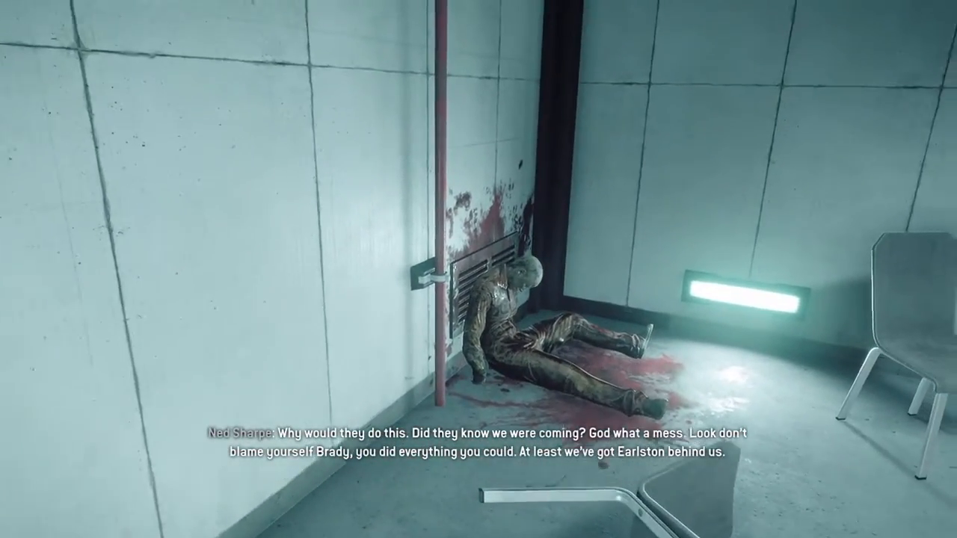
mouse_move(479, 269)
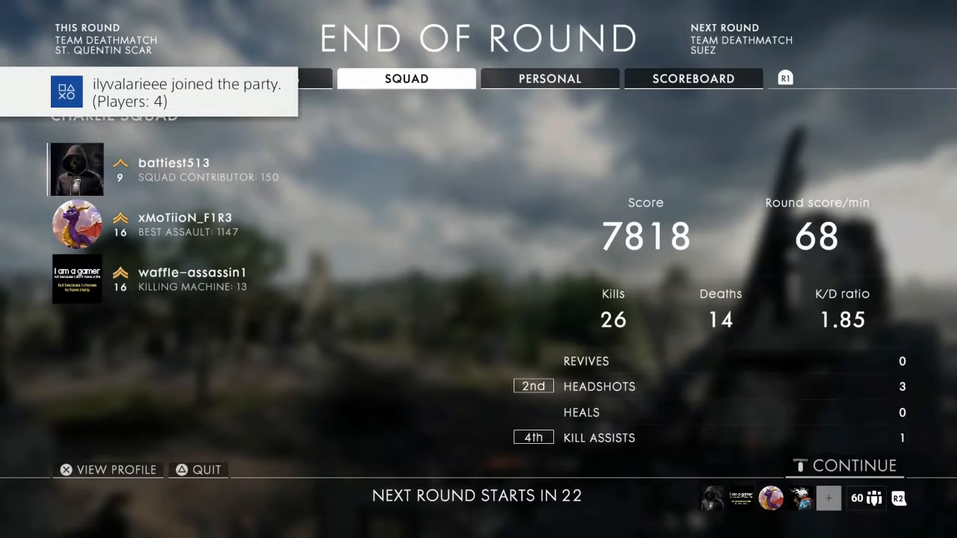
Switch the end-of-round screen to the Scoreboard listing both teams' kills, deaths and scores.
left_click(692, 78)
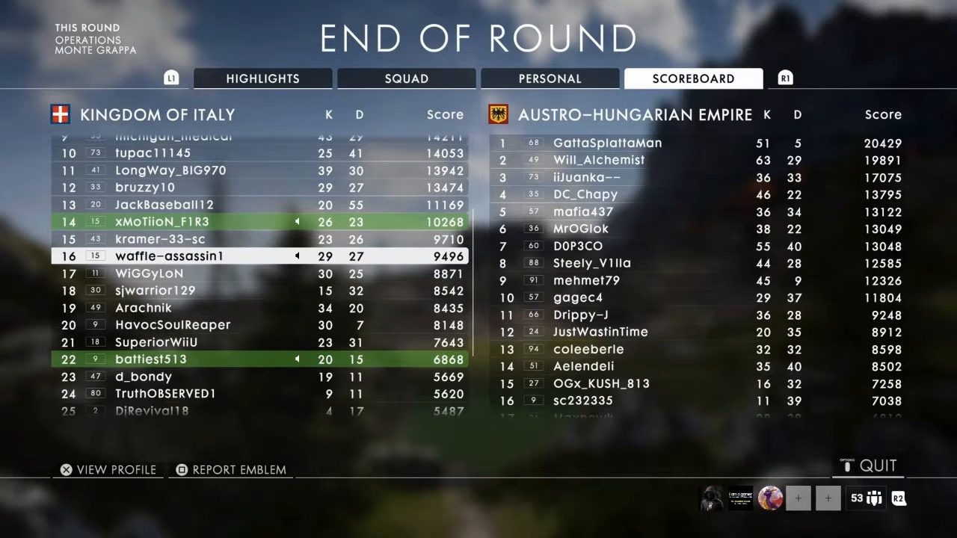